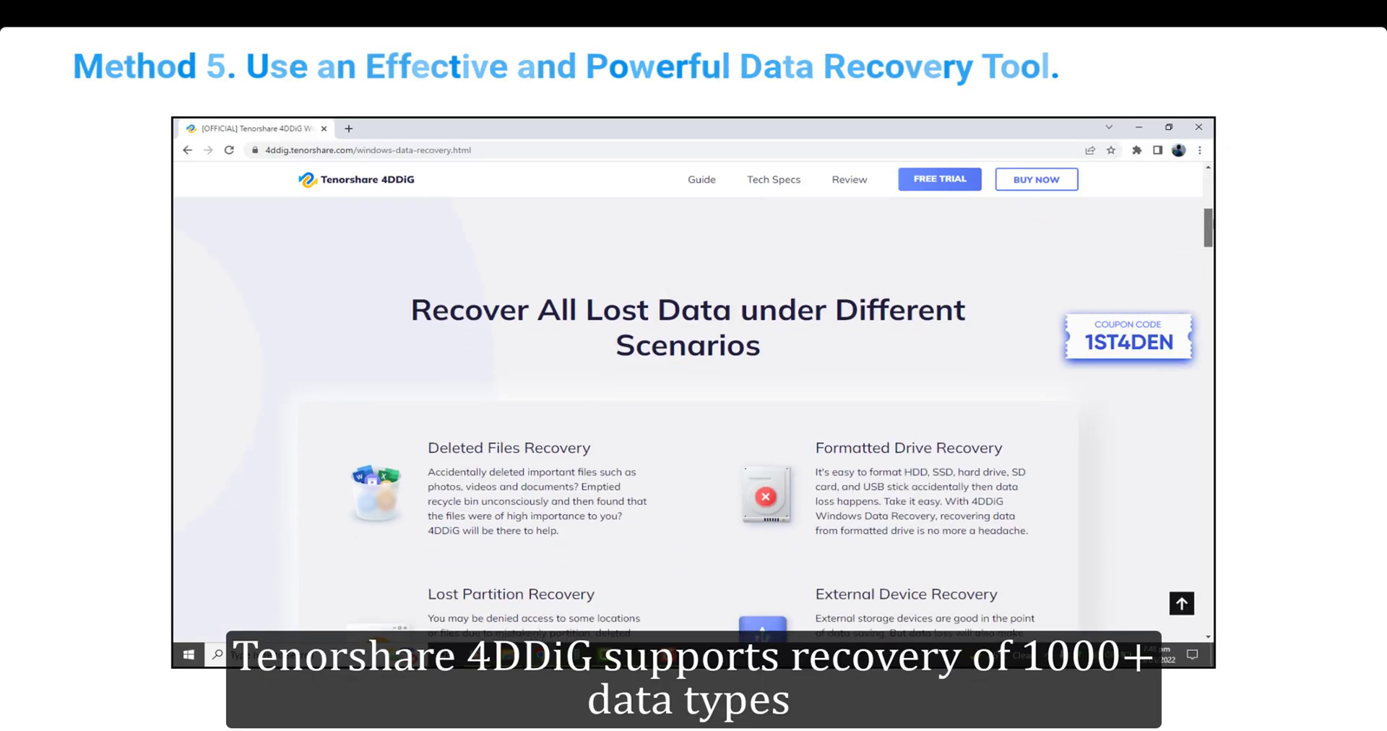
- Start a scan of Local Disk (E:) from the Select A Location screen
scroll(down, 3)
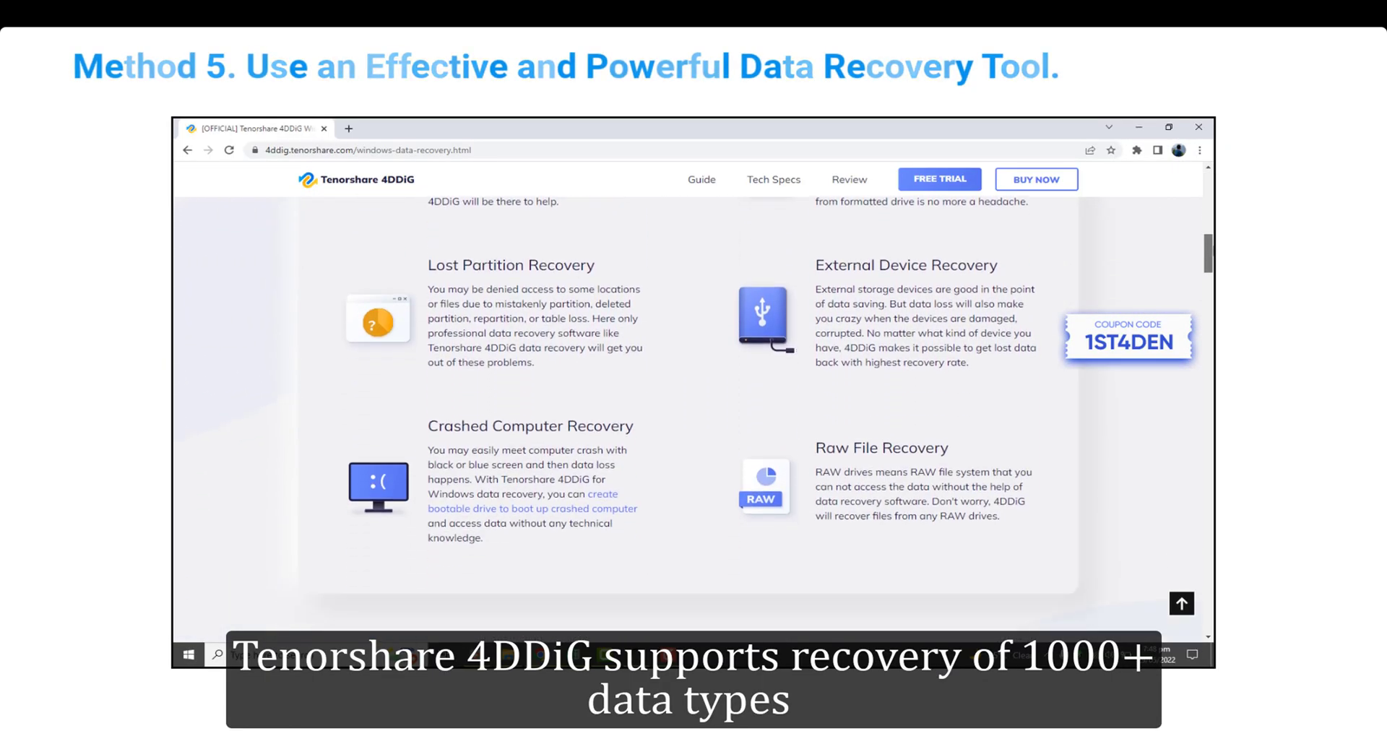
scroll(down, 3)
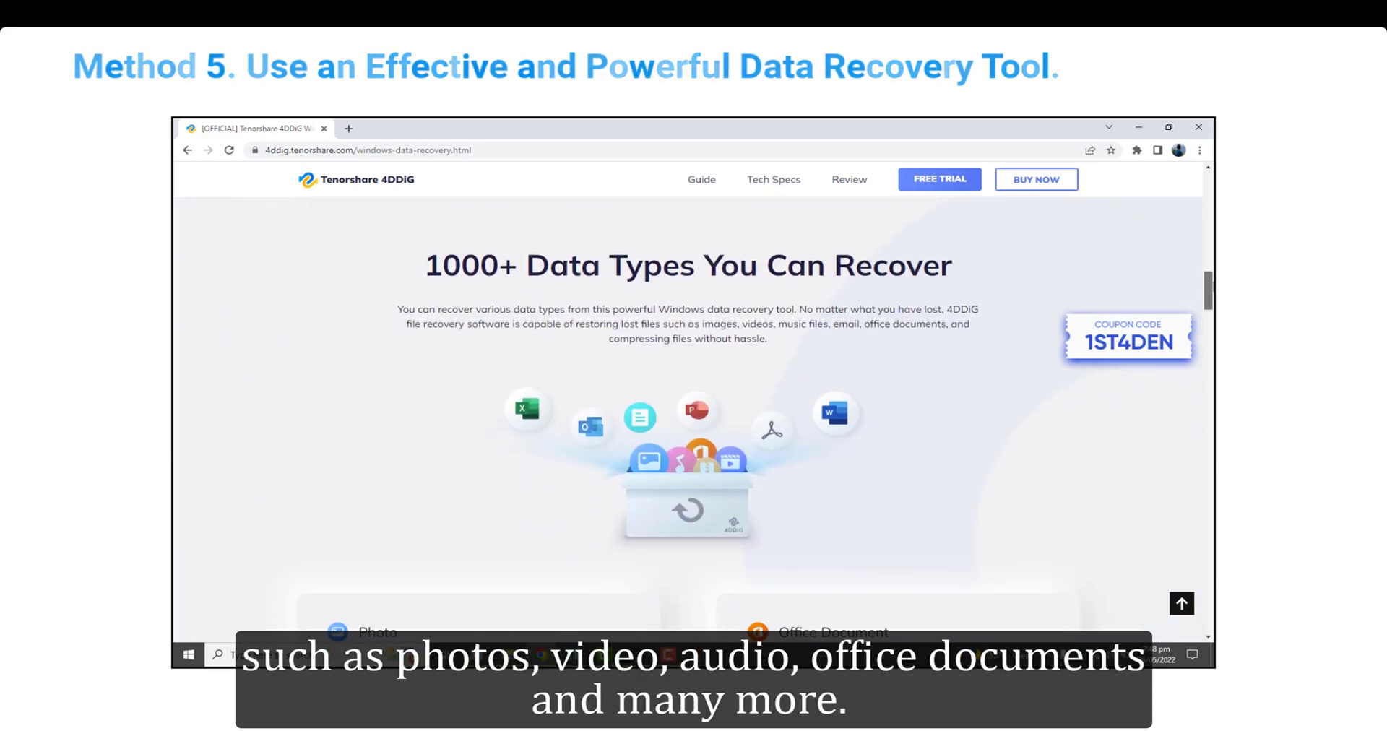
scroll(down, 3)
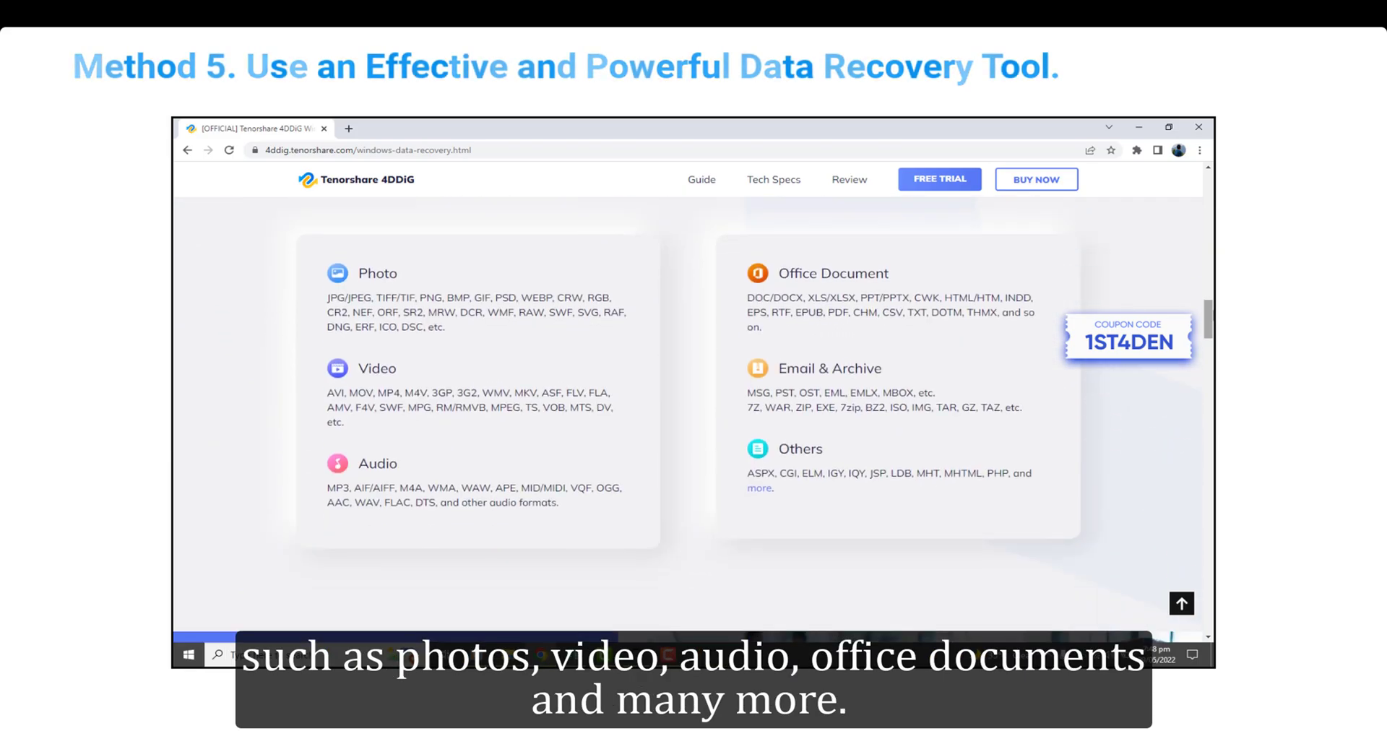
scroll(down, 3)
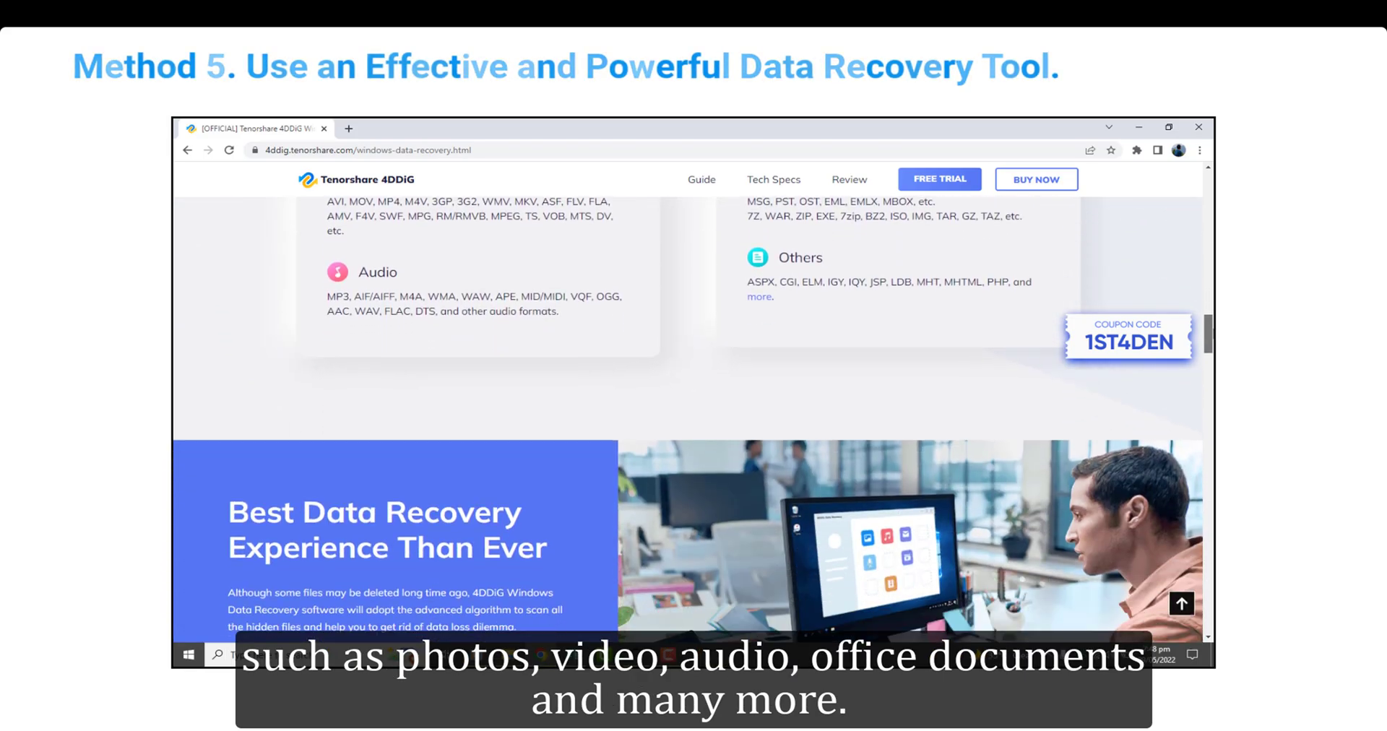
scroll(down, 3)
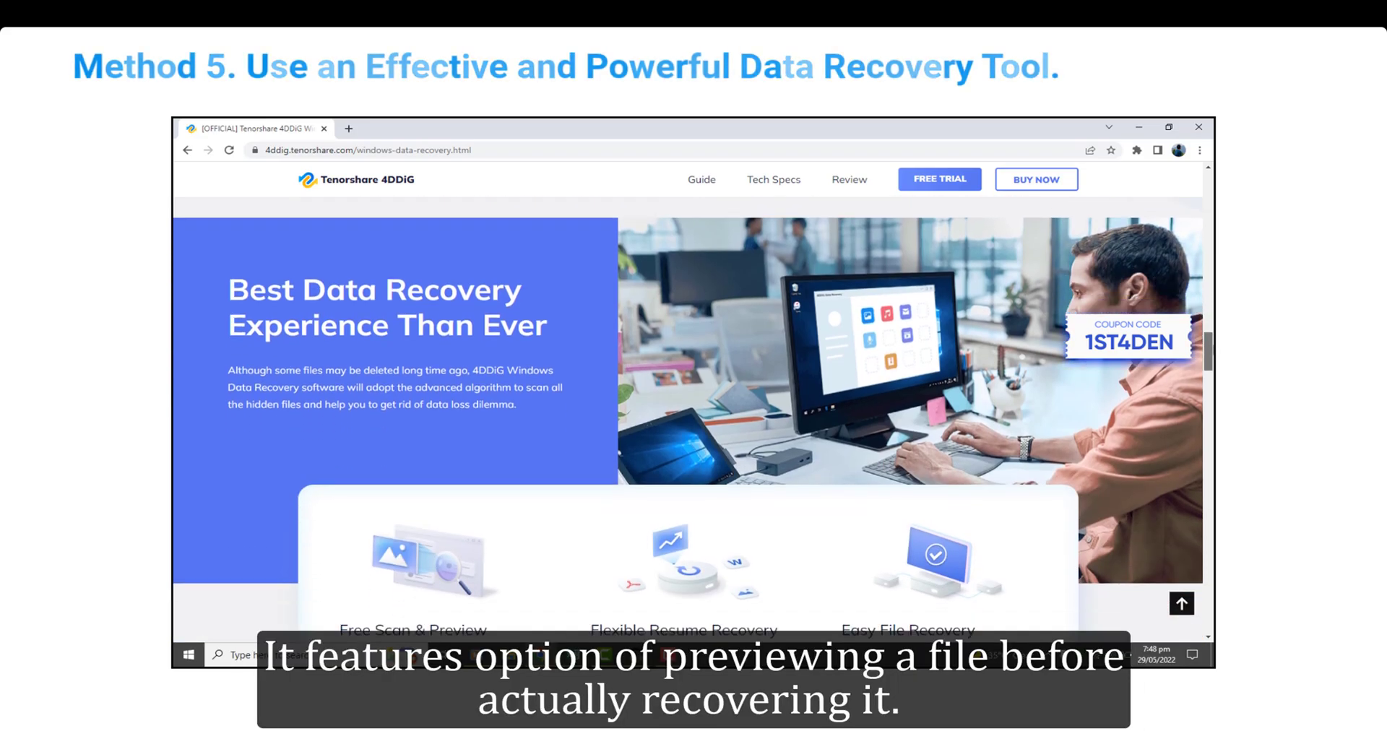
scroll(down, 3)
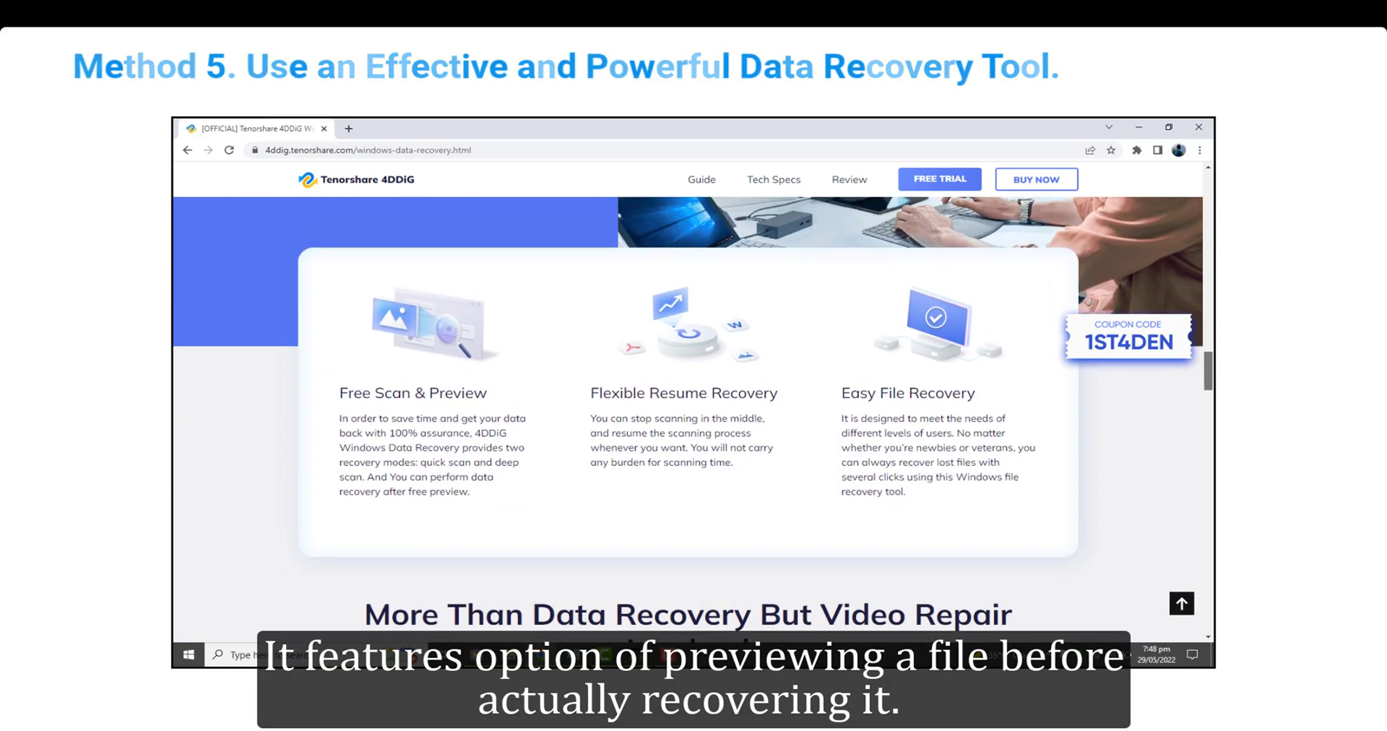
scroll(down, 3)
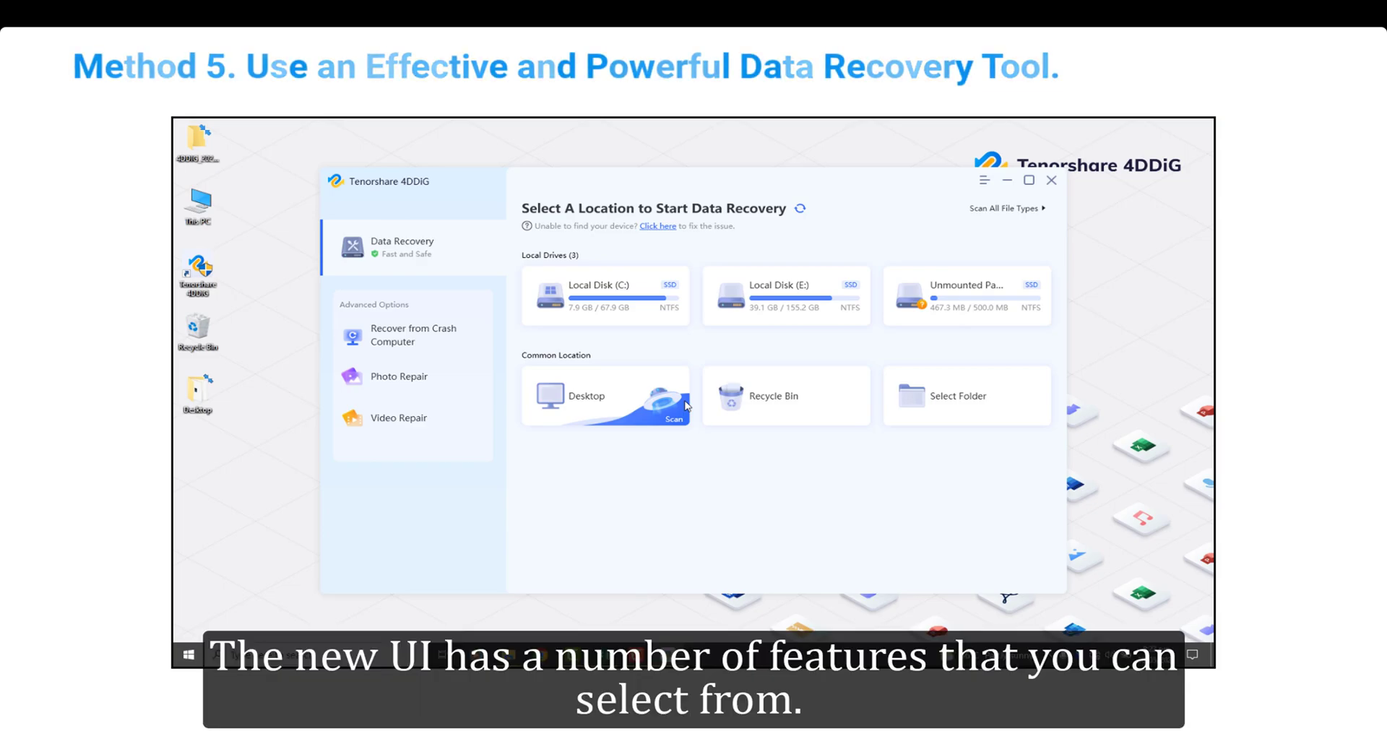
mouse_move(702, 378)
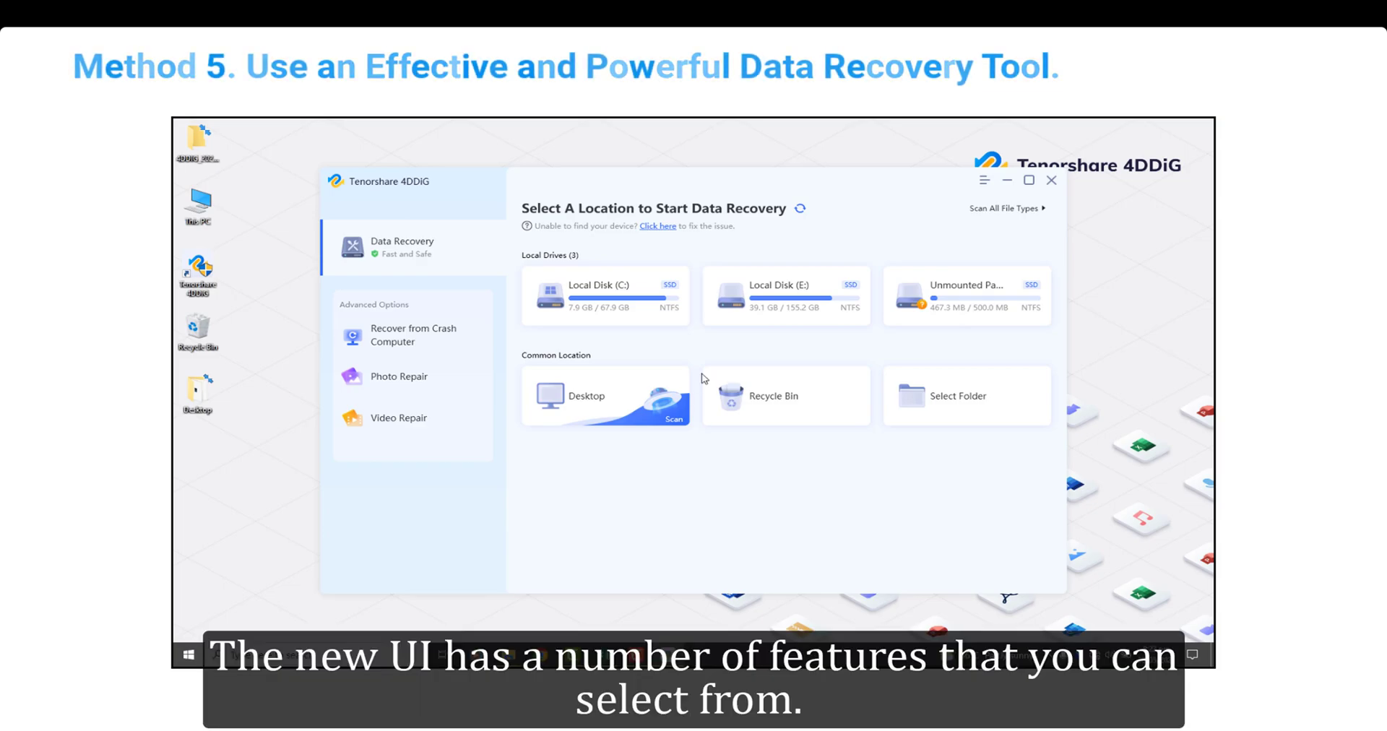
mouse_move(837, 293)
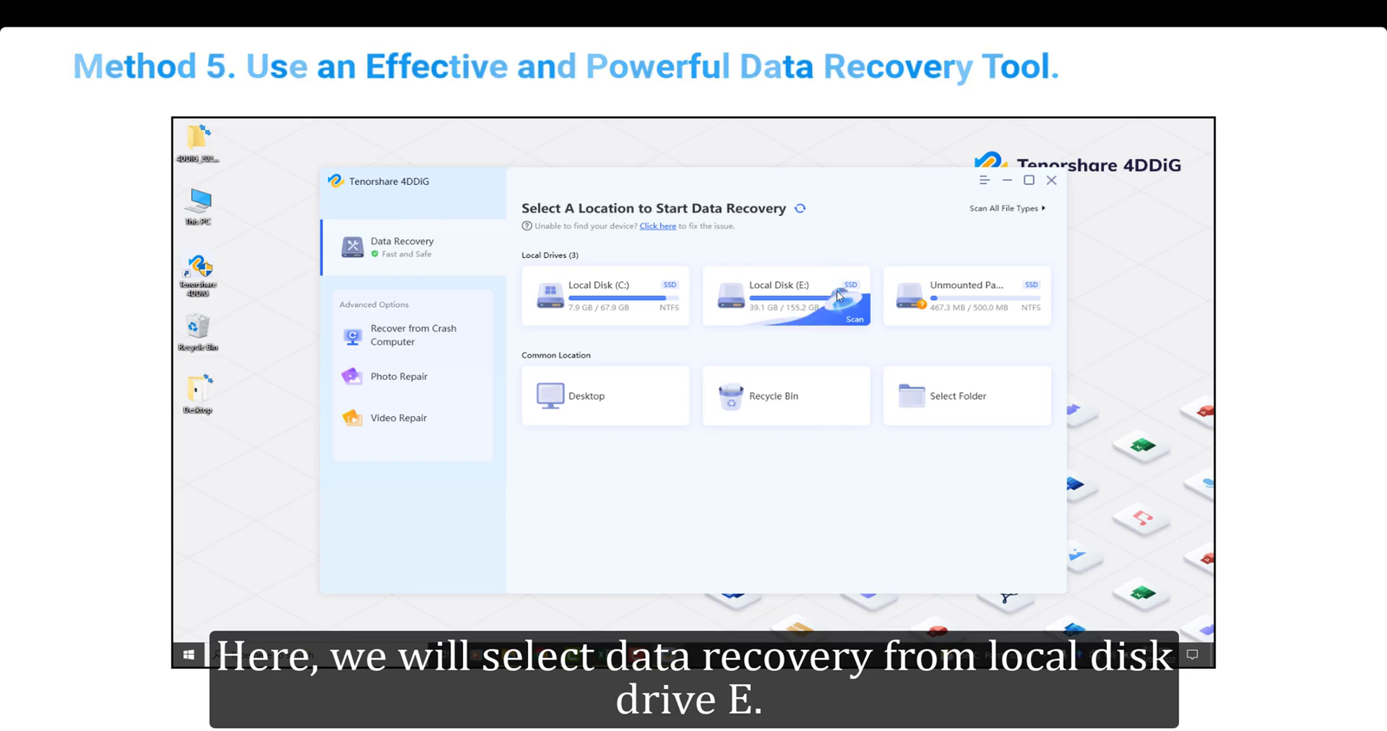
mouse_move(847, 314)
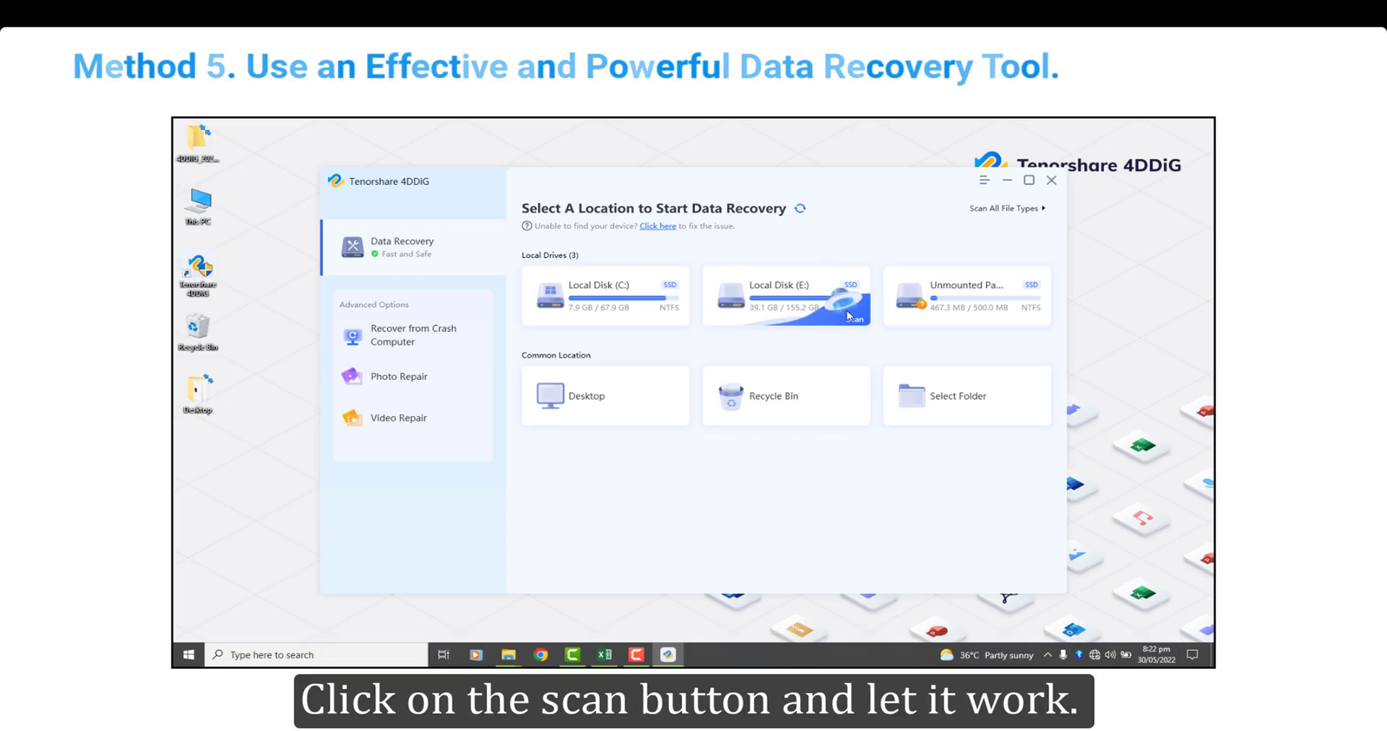
click(845, 315)
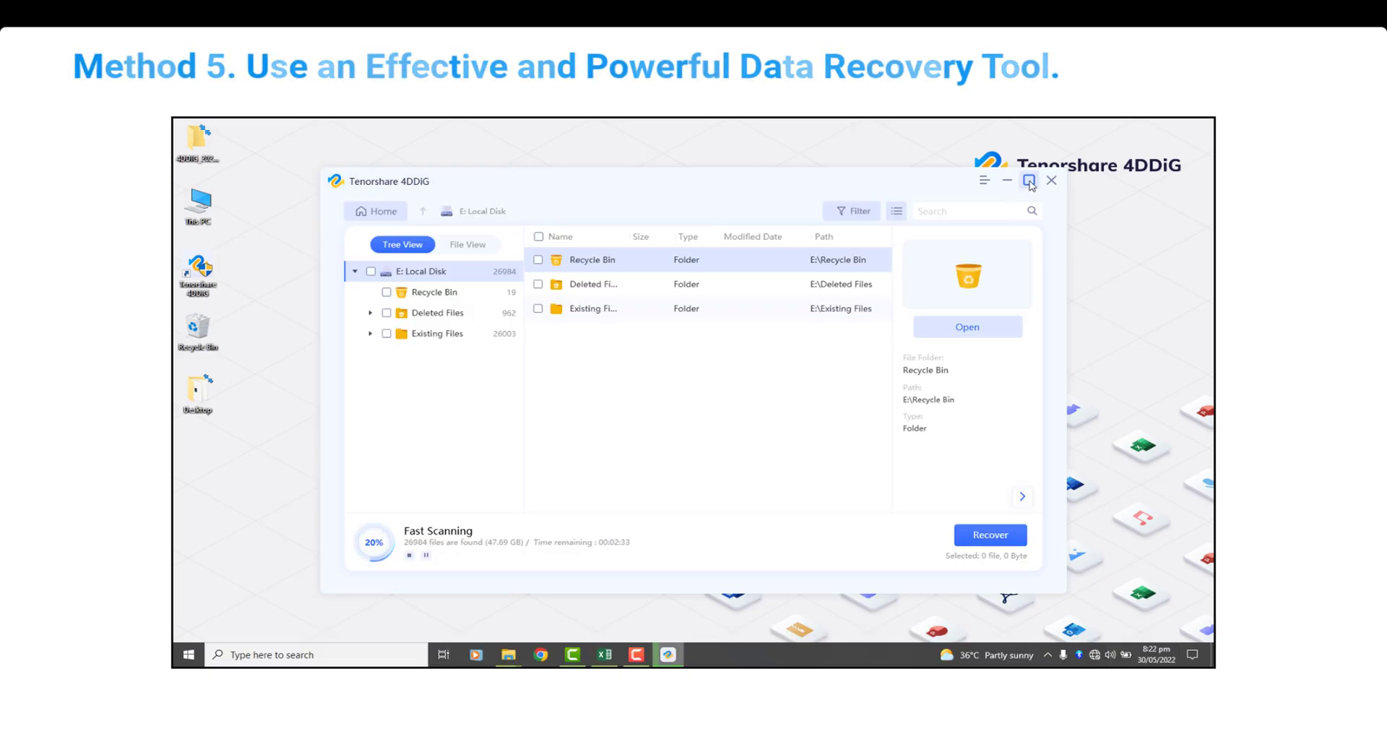
- Maximize the 4DDiG window while the scan of drive E completes
click(1029, 180)
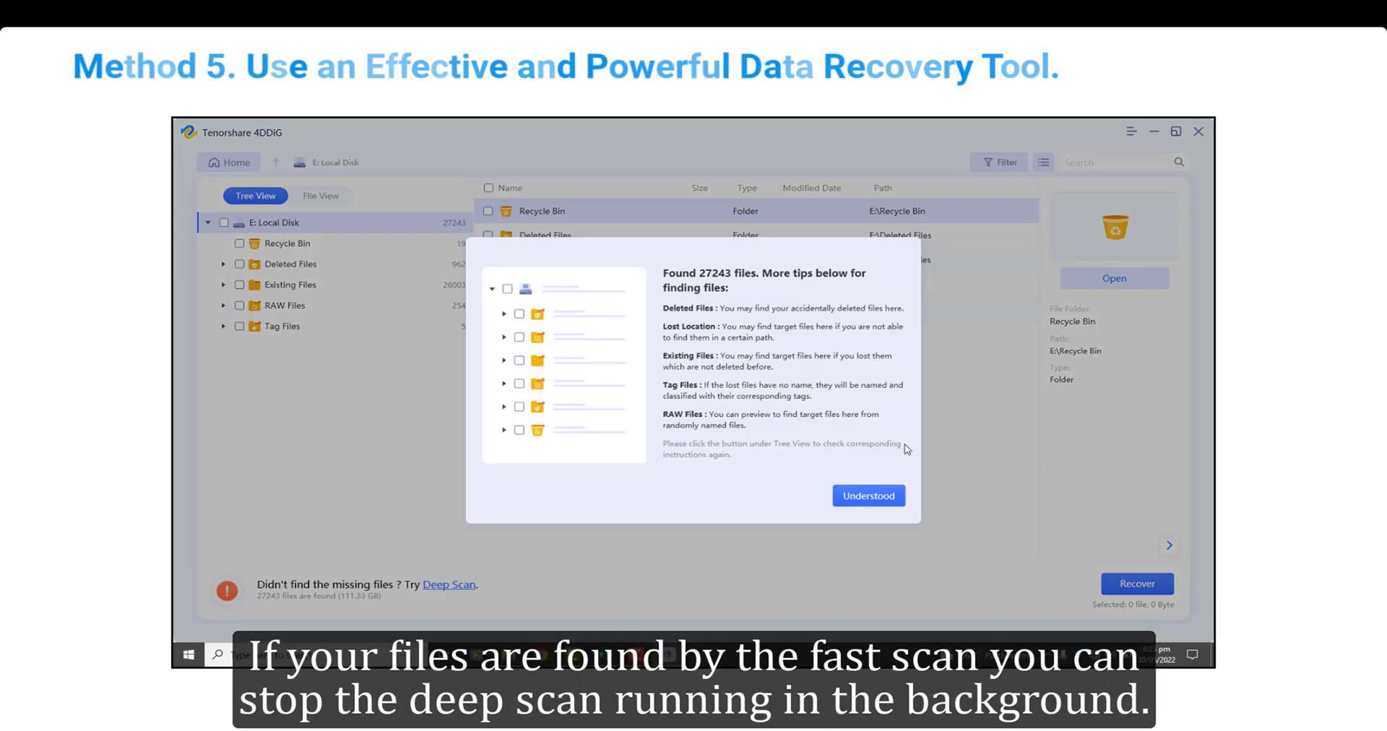
- Dismiss the tips and browse Deleted Files > Assignment > Tenorshare > Tutorials to the two PNG screenshots
click(868, 495)
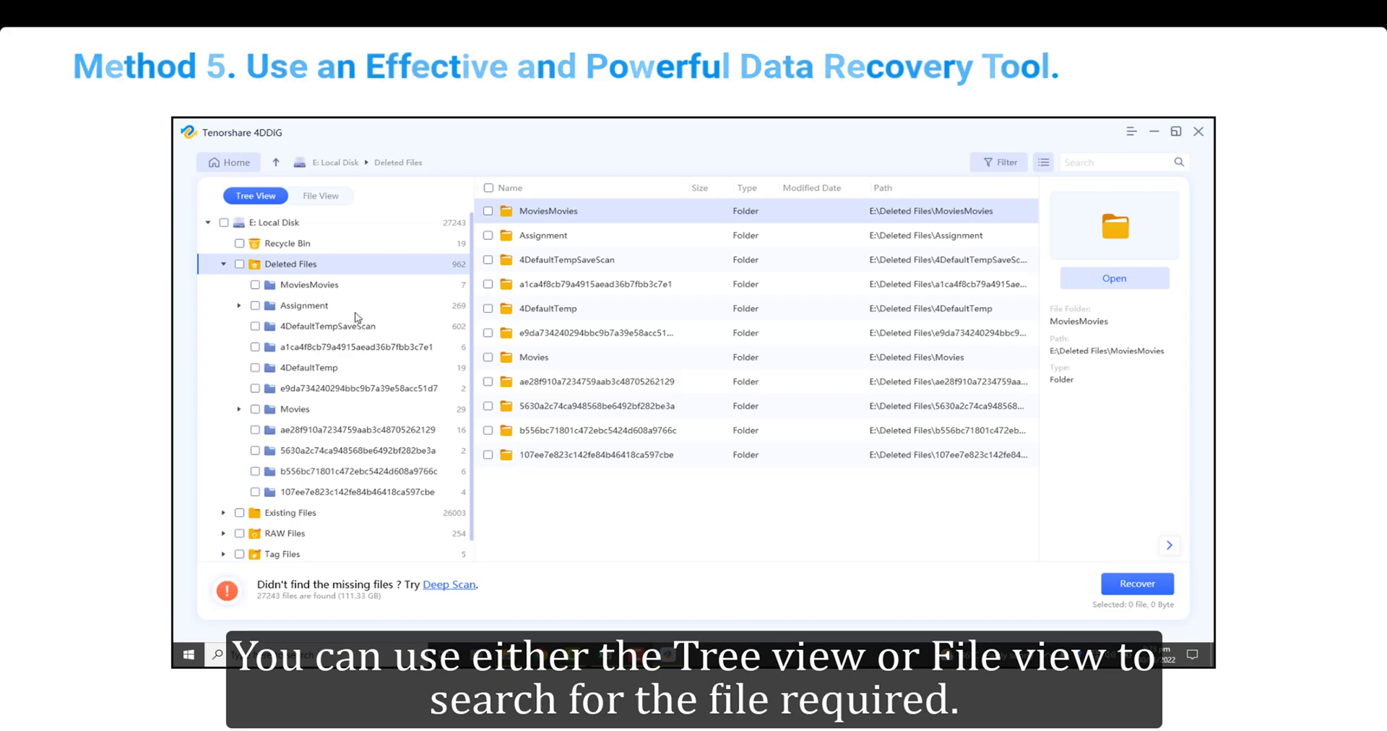
click(303, 305)
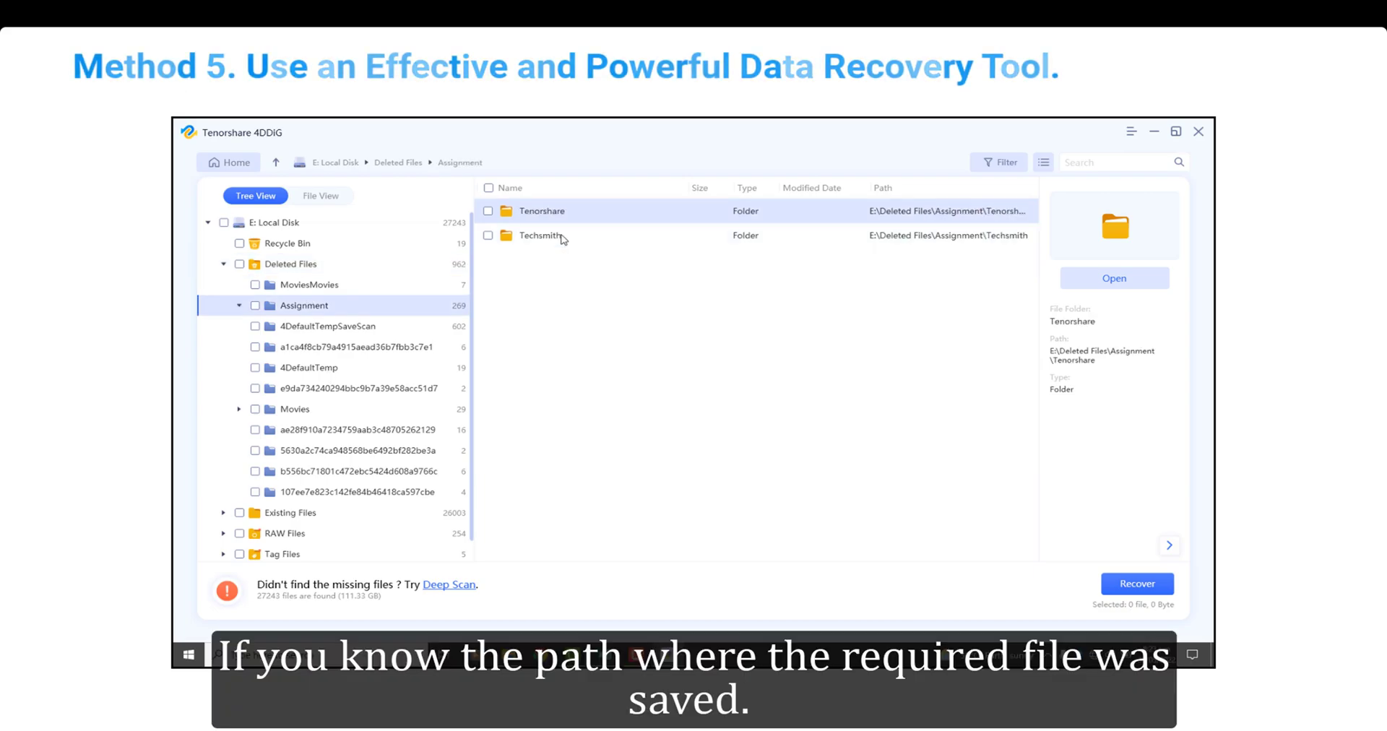
double_click(542, 210)
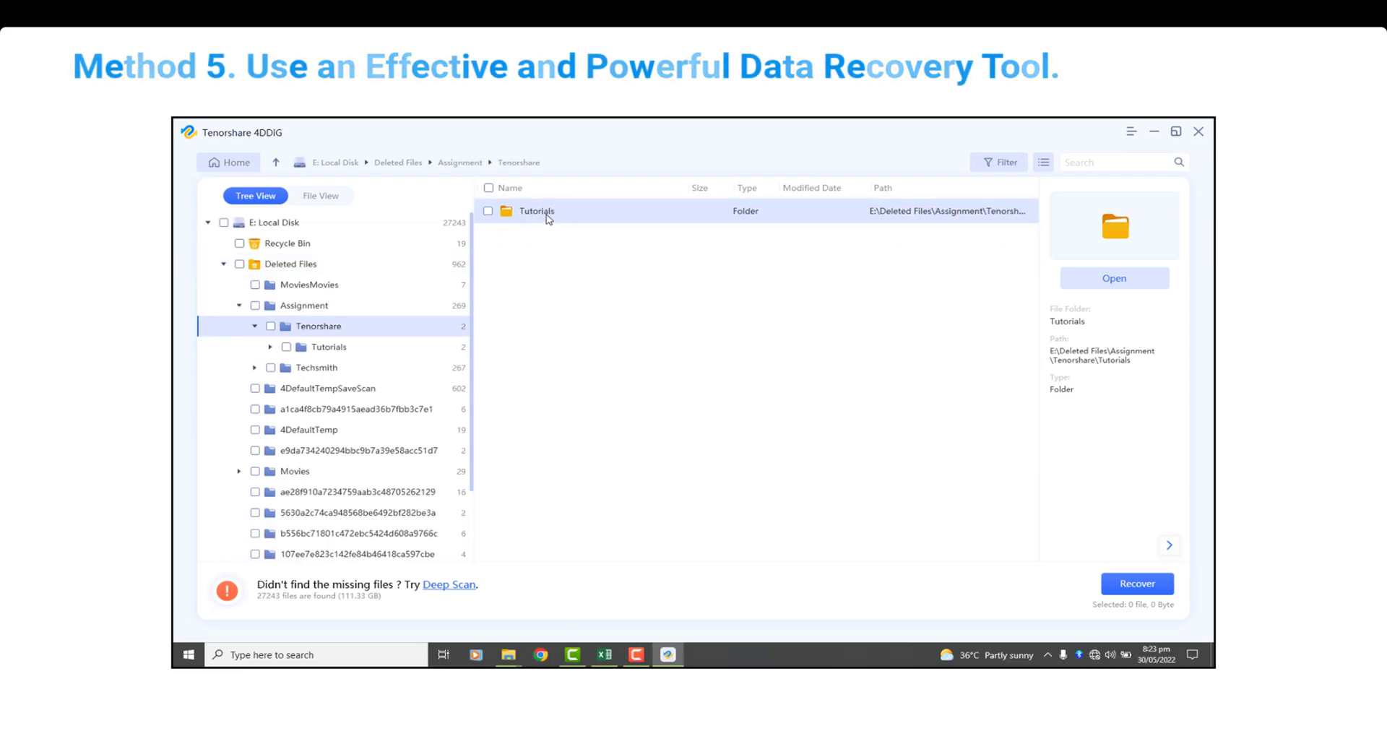
click(270, 347)
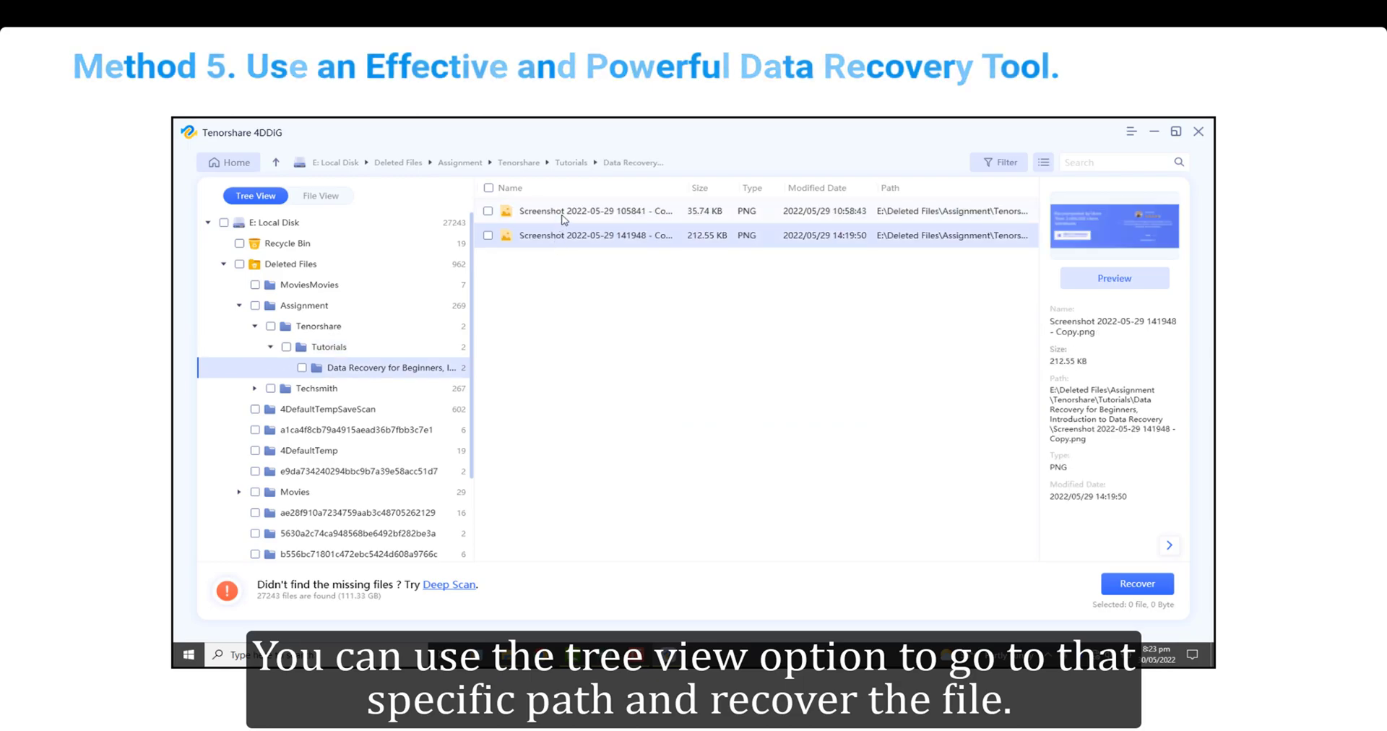
click(596, 211)
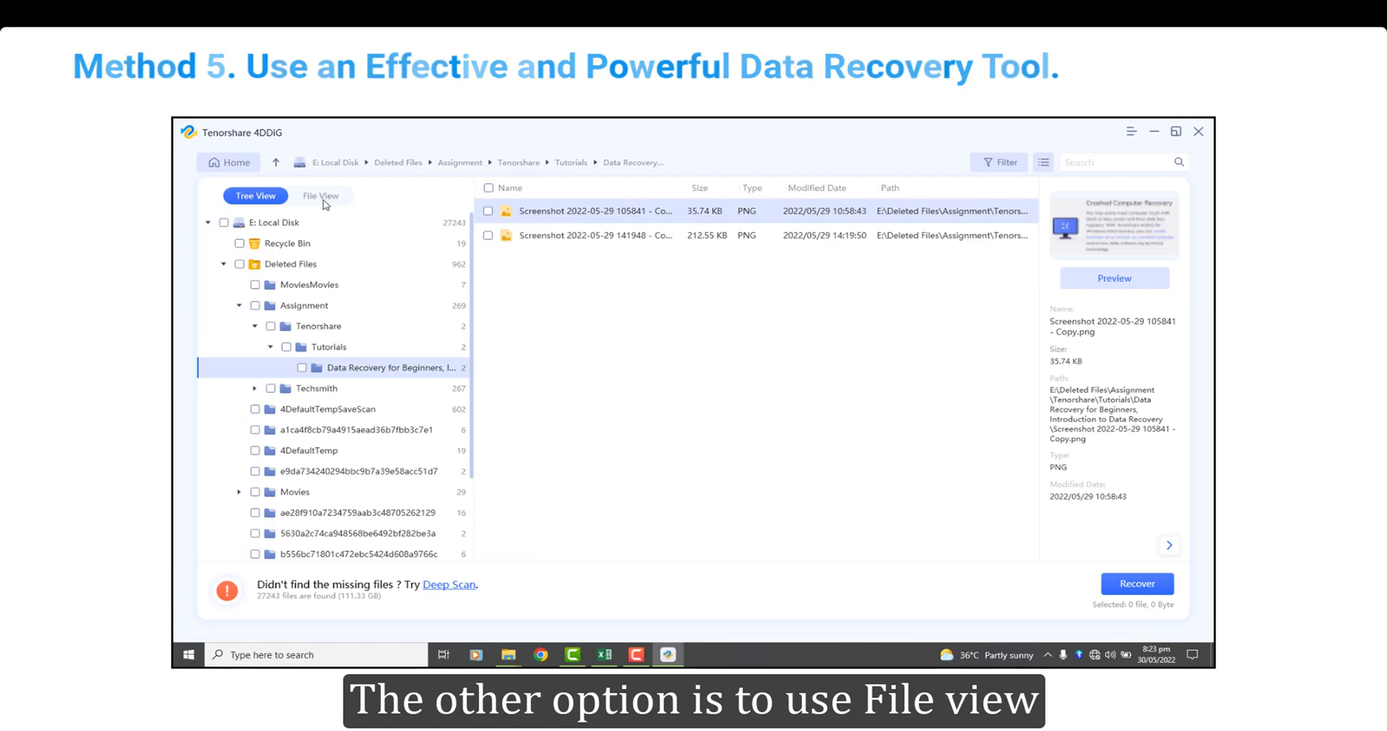
- In File View, filter by file status and show the PNG photos found by the scan
click(320, 195)
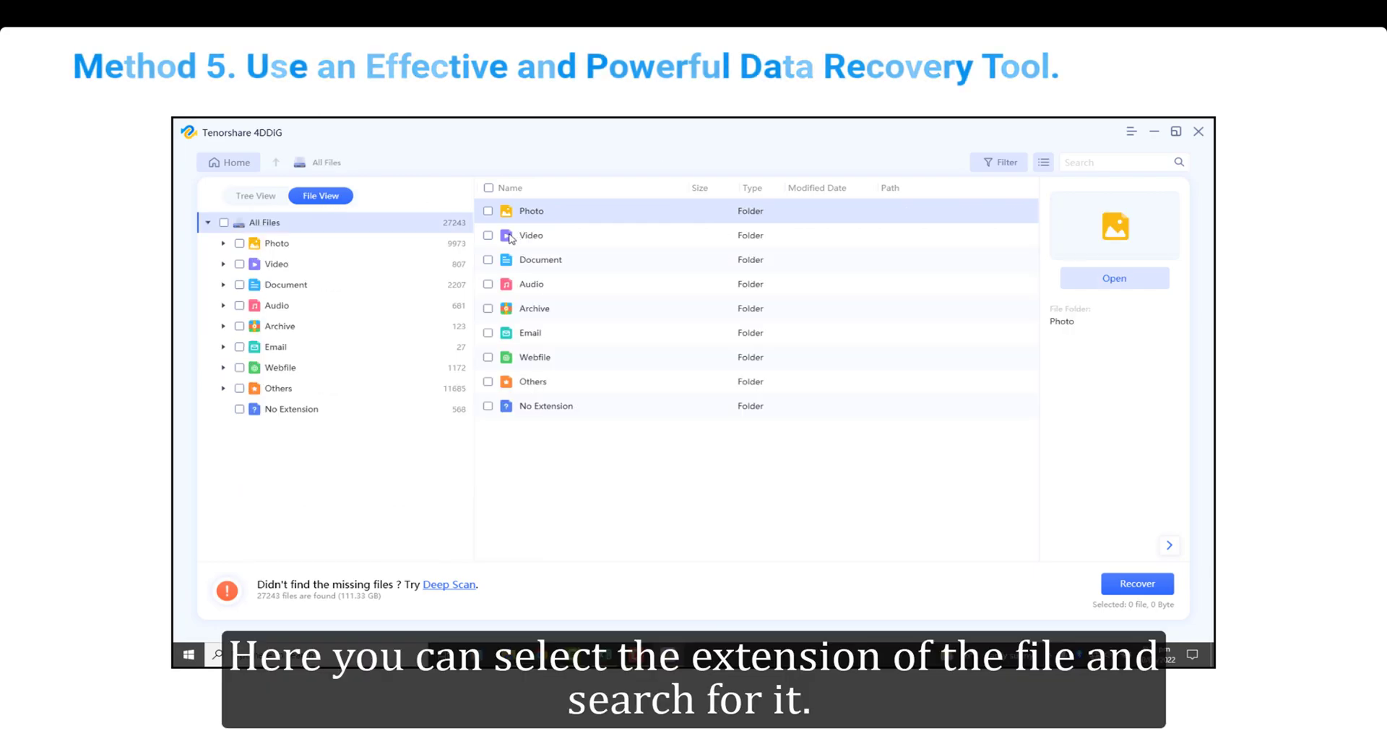
mouse_move(540, 224)
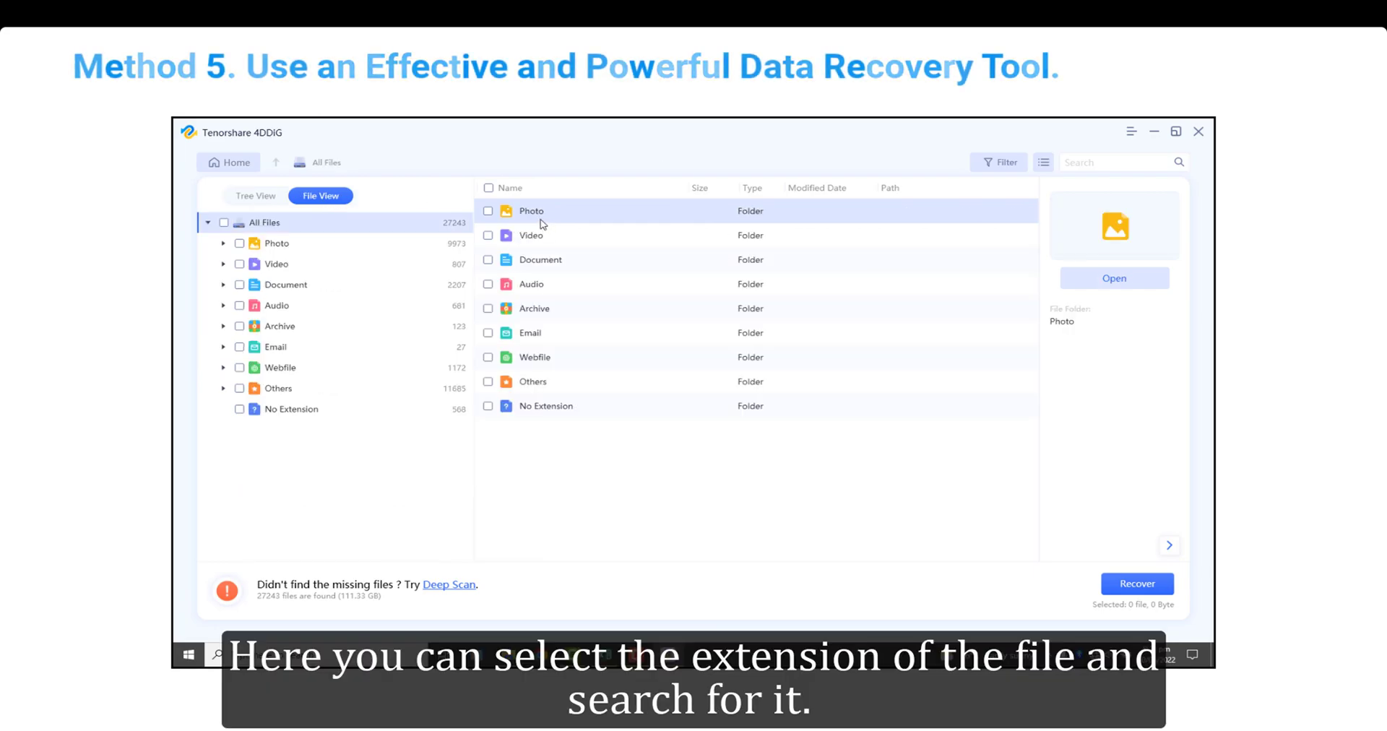
mouse_move(683, 218)
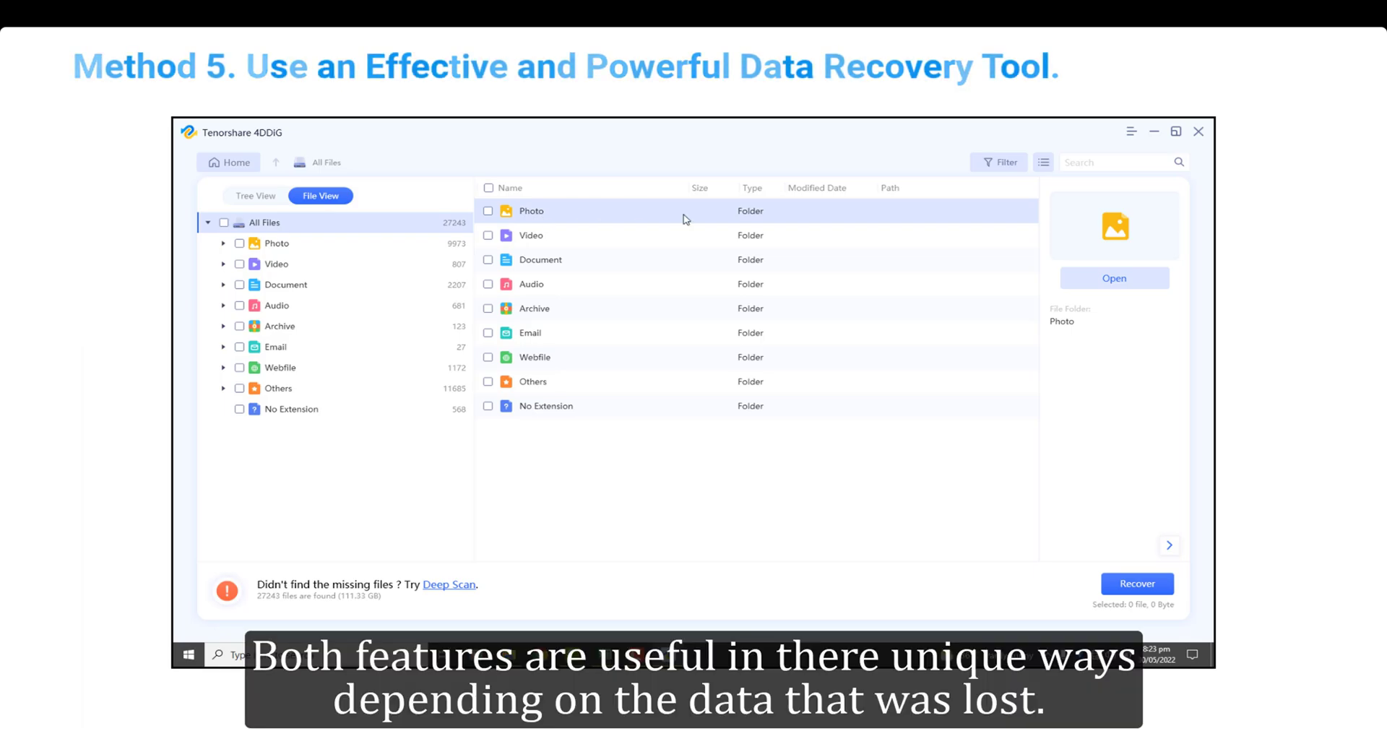
click(999, 161)
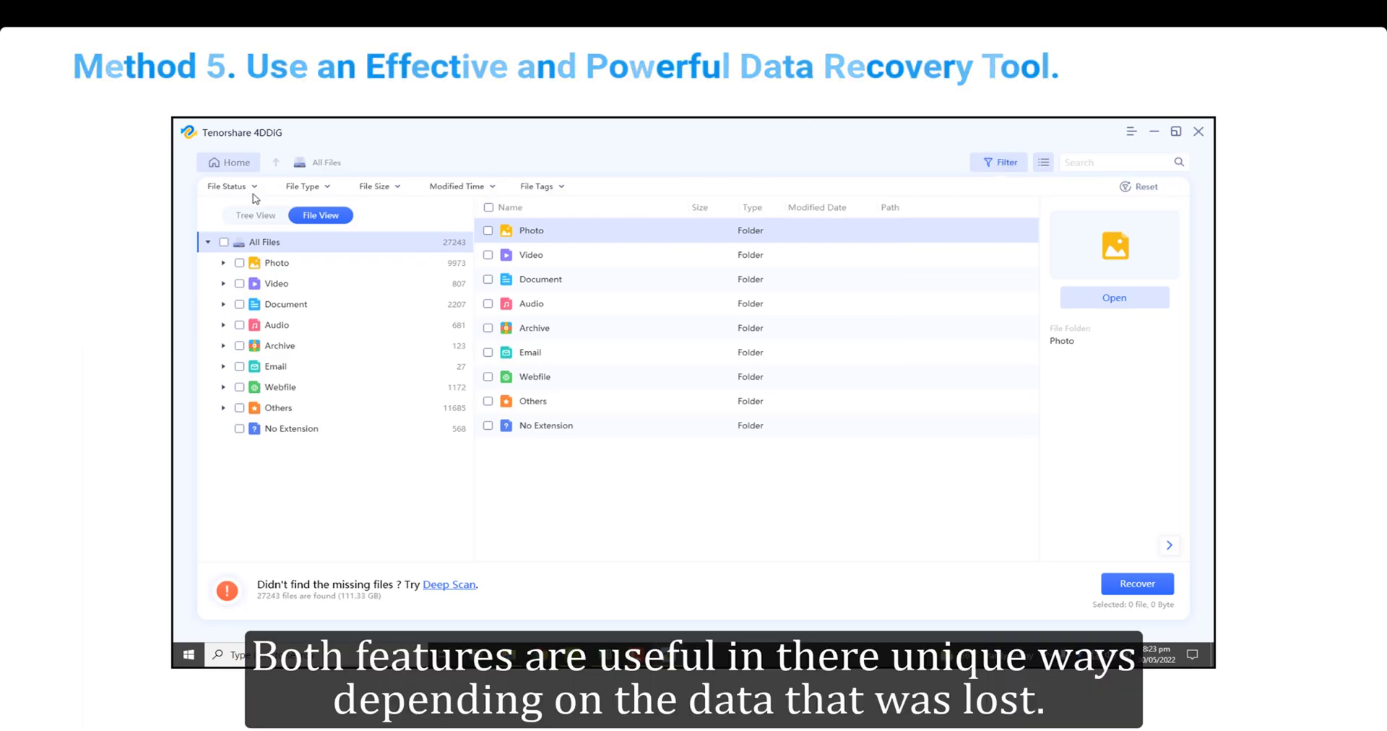
click(230, 187)
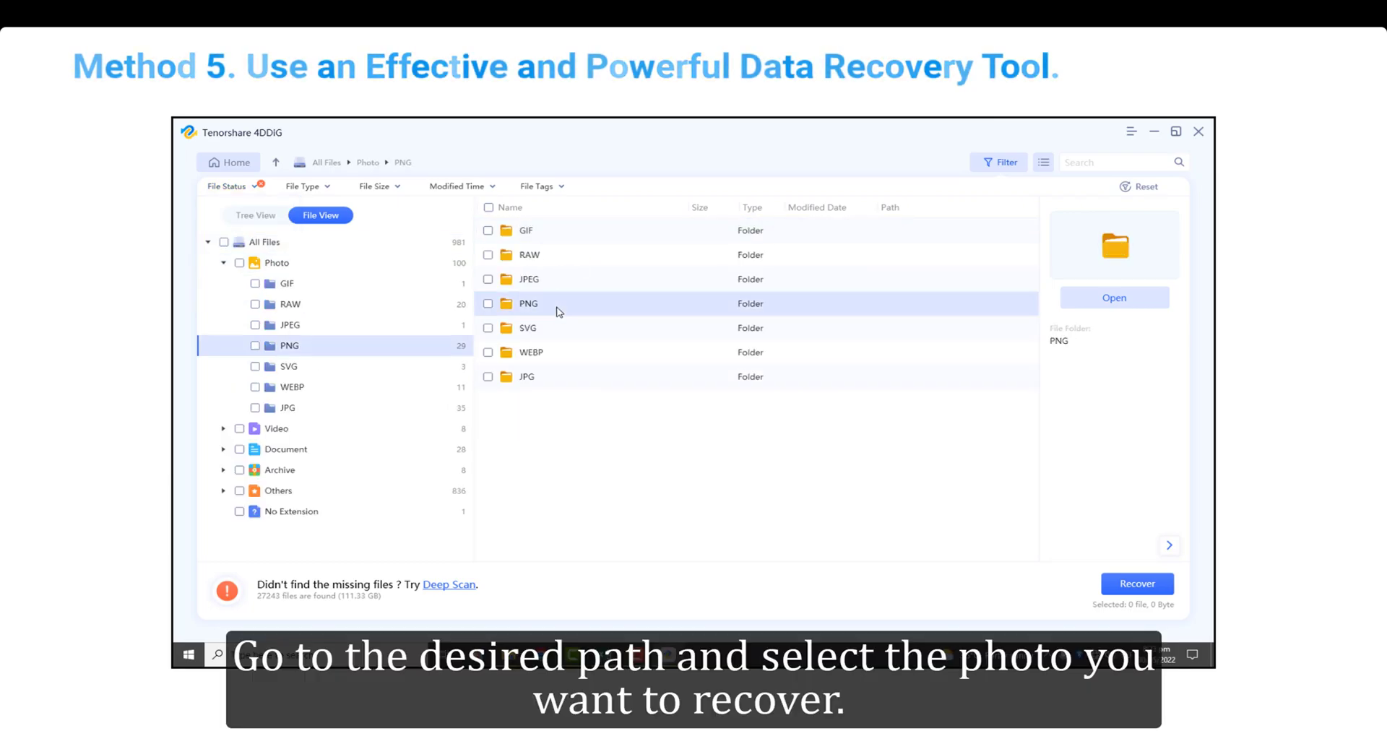
double_click(529, 303)
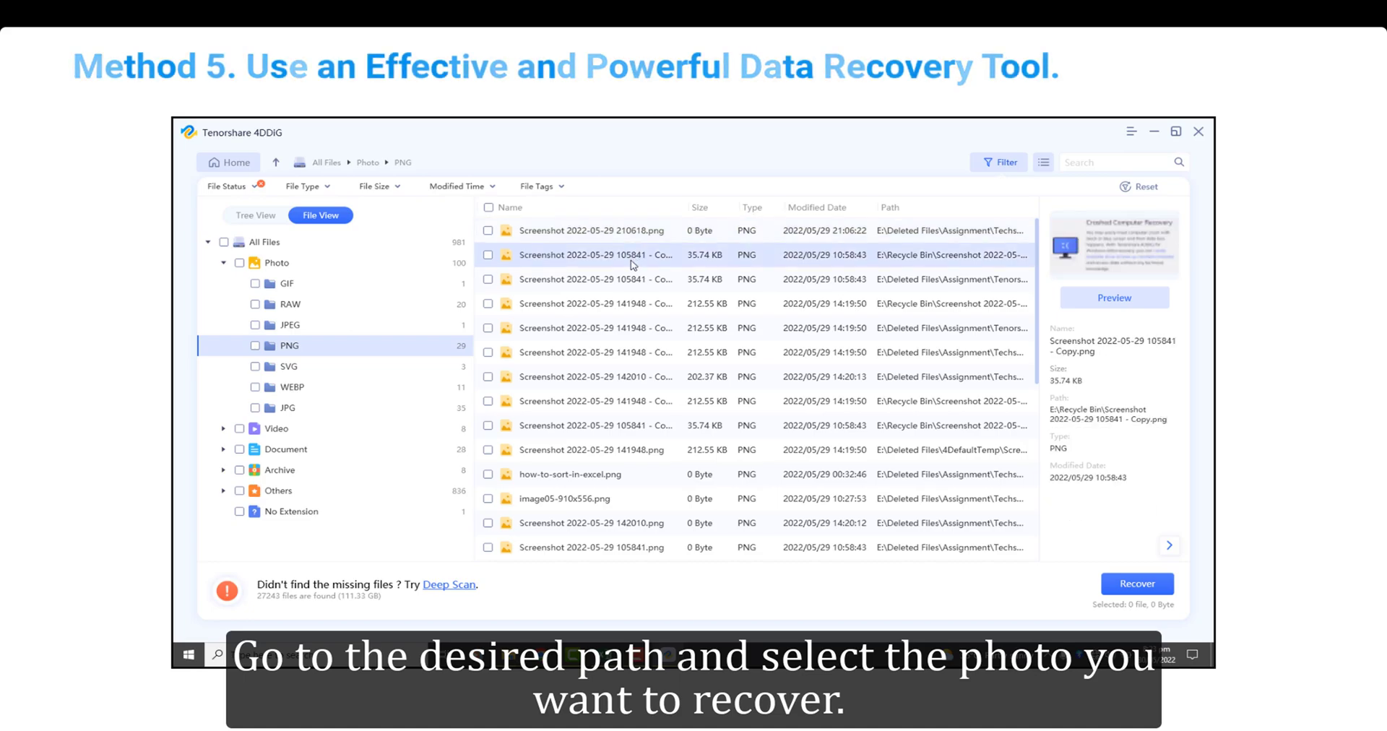
- Recover the two 105841 screenshot PNG copies to the Desktop
click(596, 279)
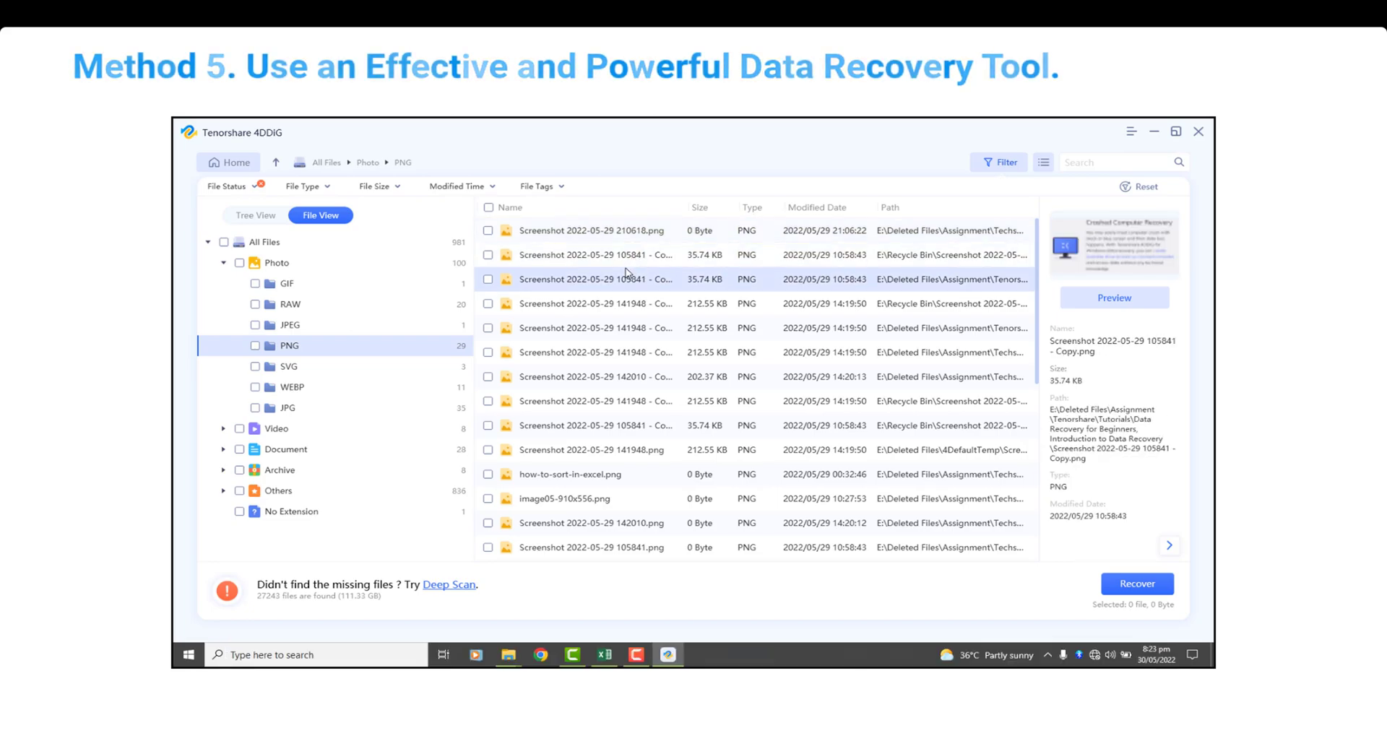
click(1114, 298)
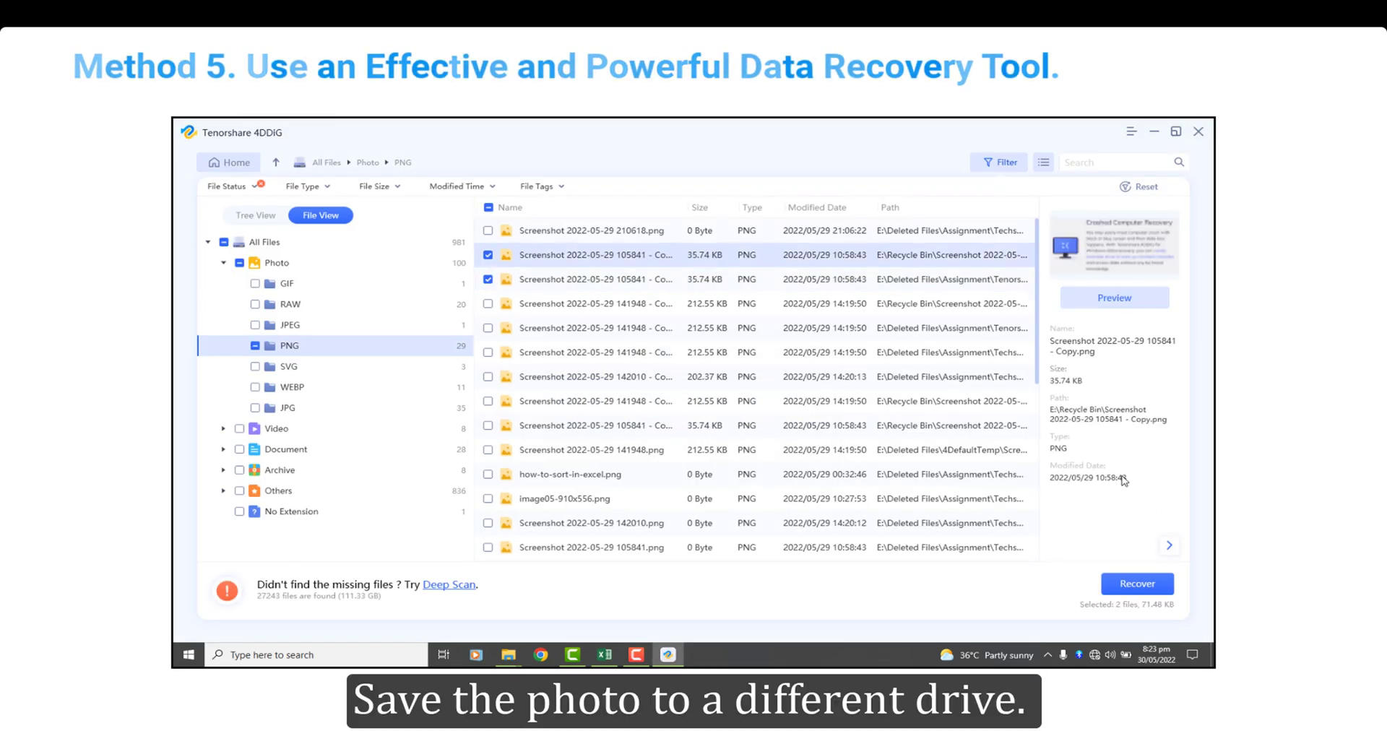
click(1136, 584)
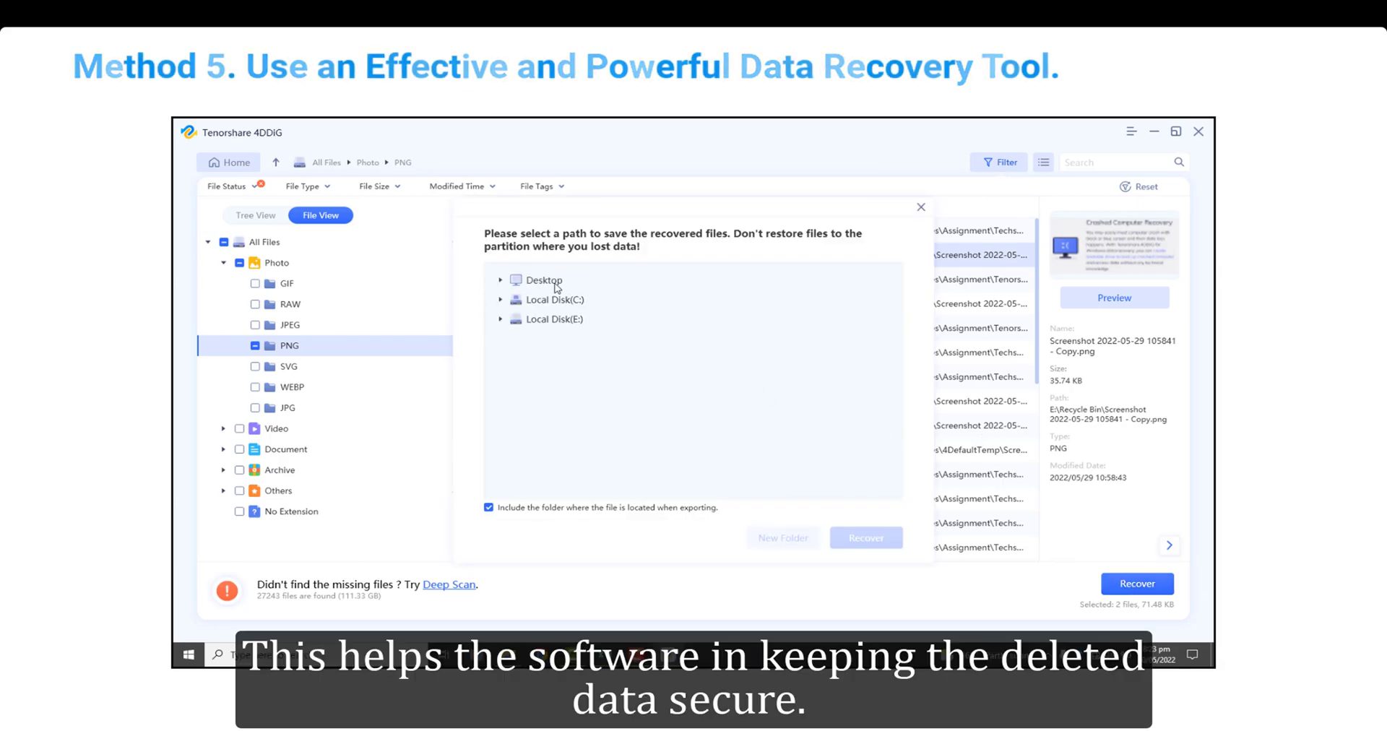
click(542, 280)
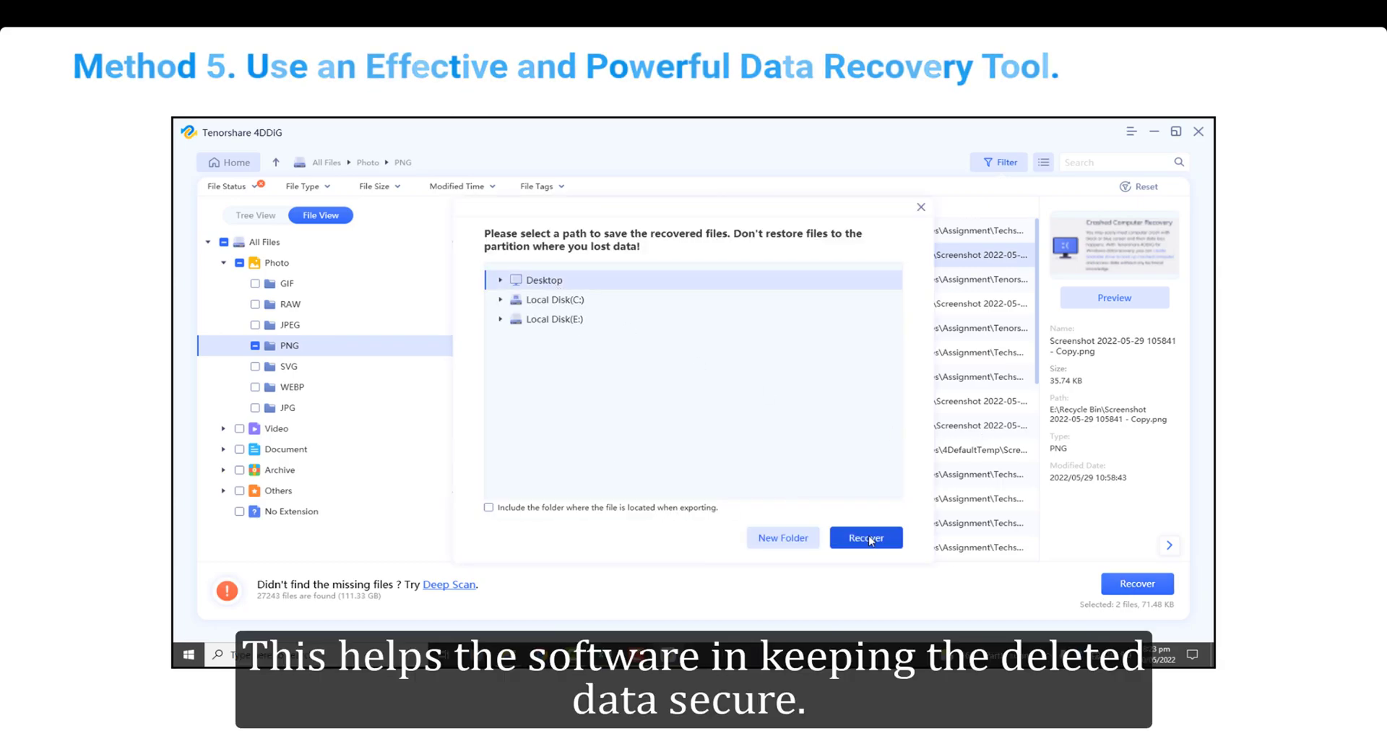
click(866, 537)
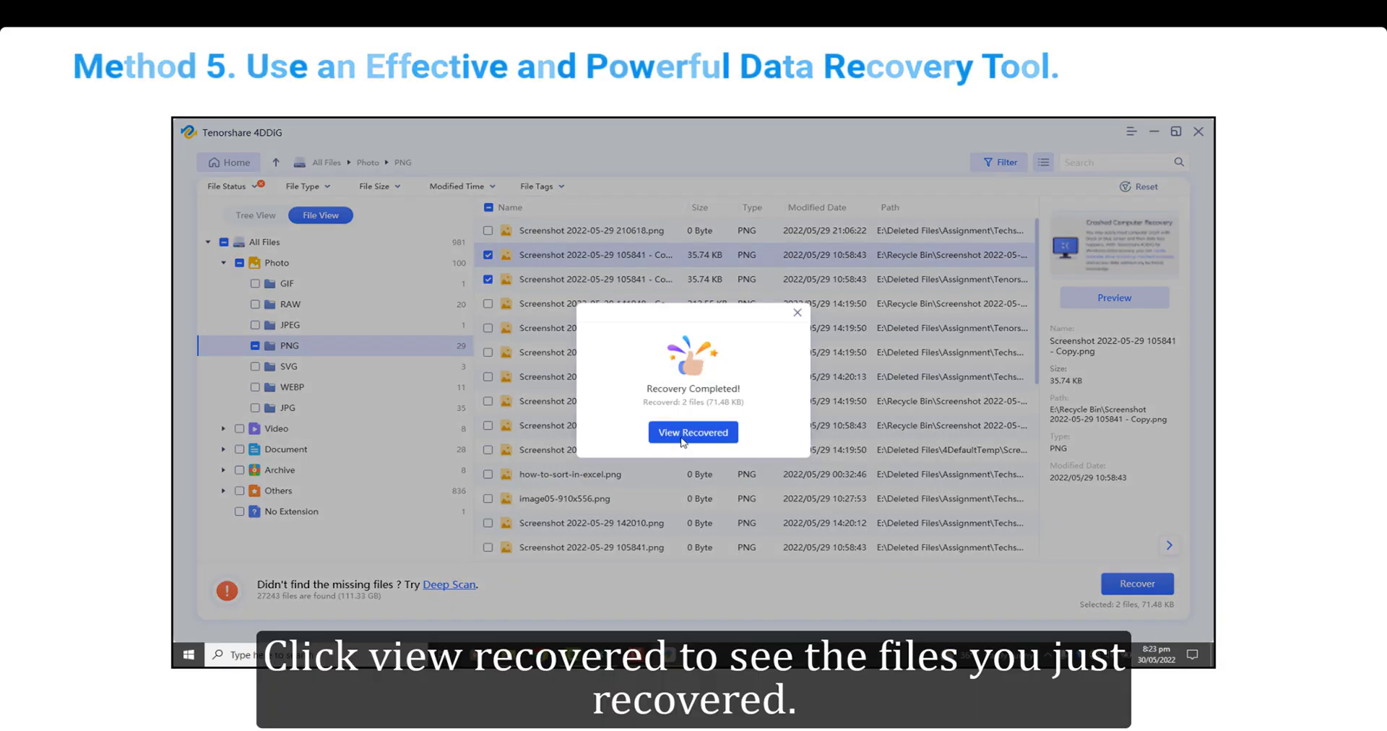
- View the recovered files in the 4DDIG_20220530_202349 desktop folder and select the second screenshot
click(692, 433)
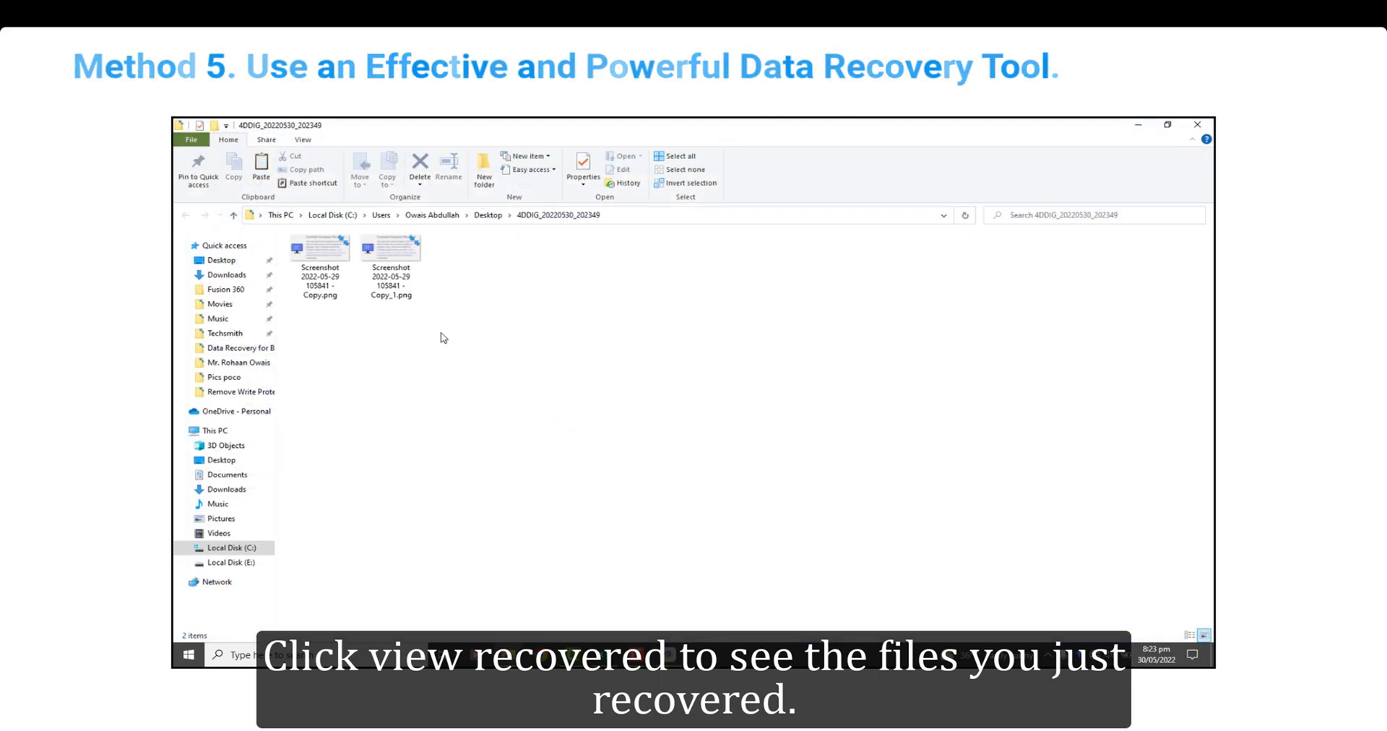
click(391, 257)
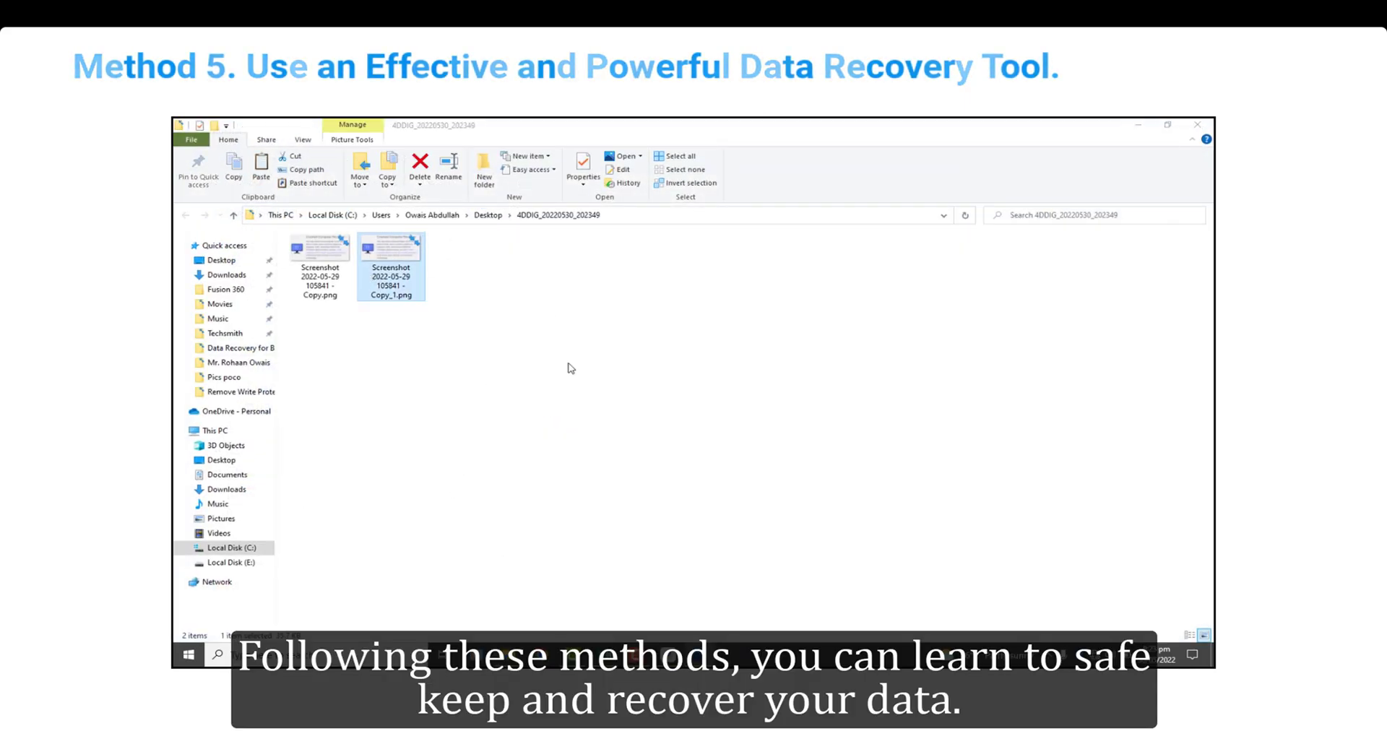